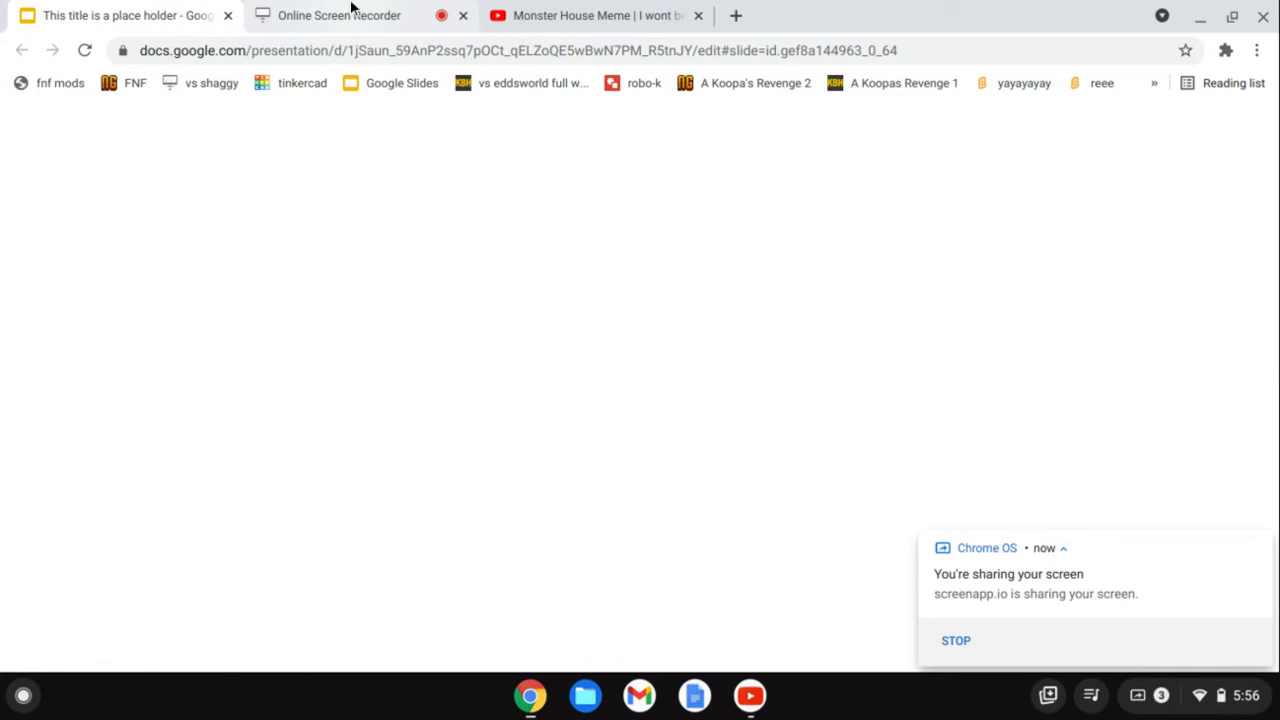
Close the Google Slides tab and dismiss ScreenApp's 15-minute free recording notice
{"action": "left_click", "coordinate": [348, 16]}
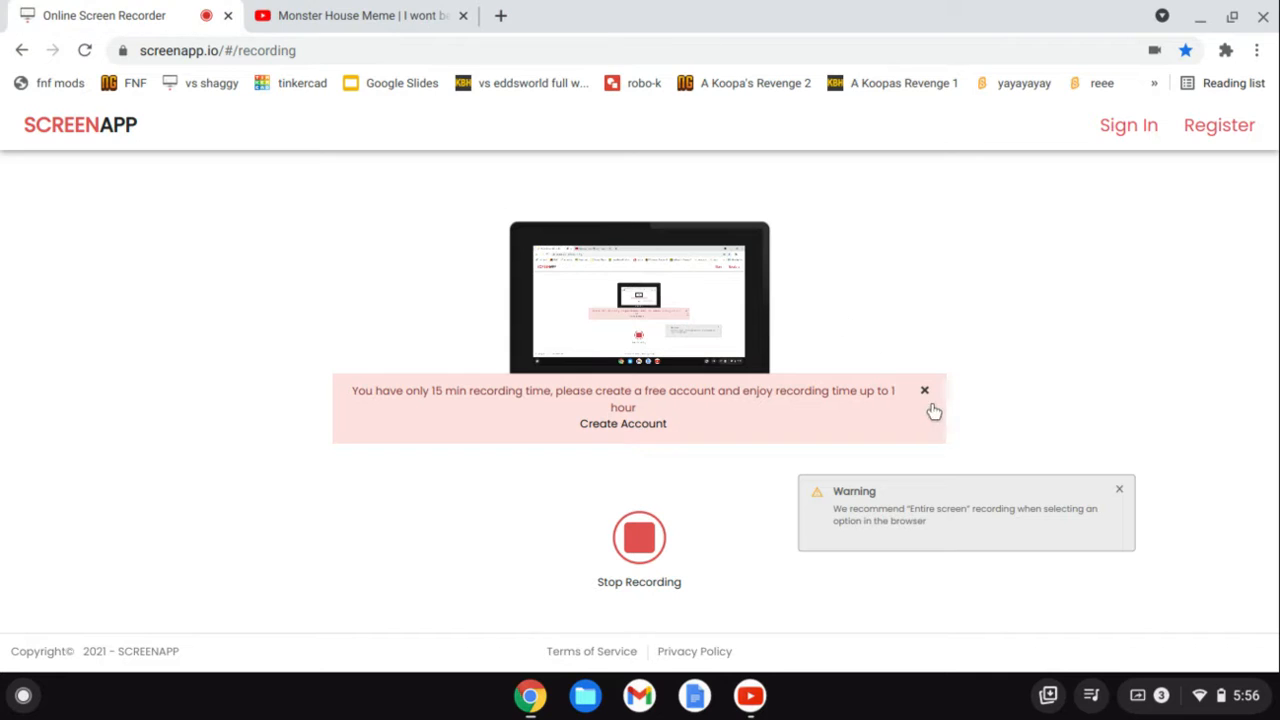
{"action": "left_click", "coordinate": [924, 390]}
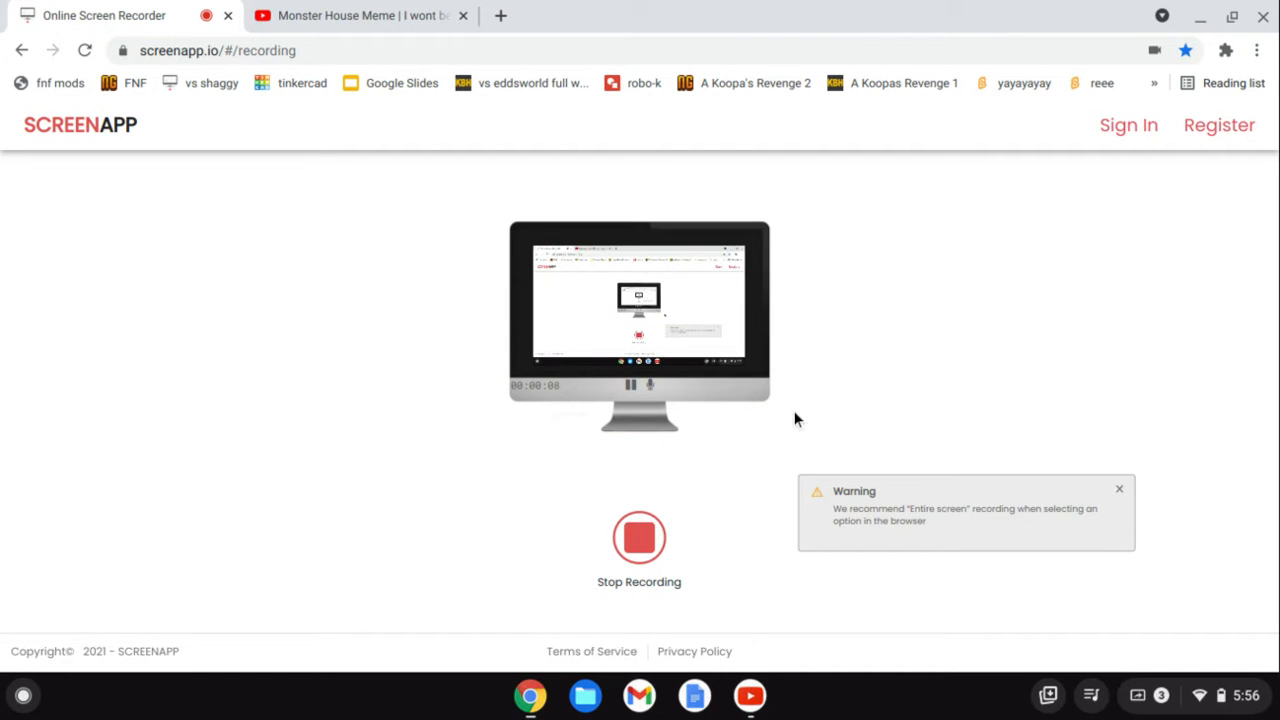
{"action": "mouse_move", "coordinate": [796, 376]}
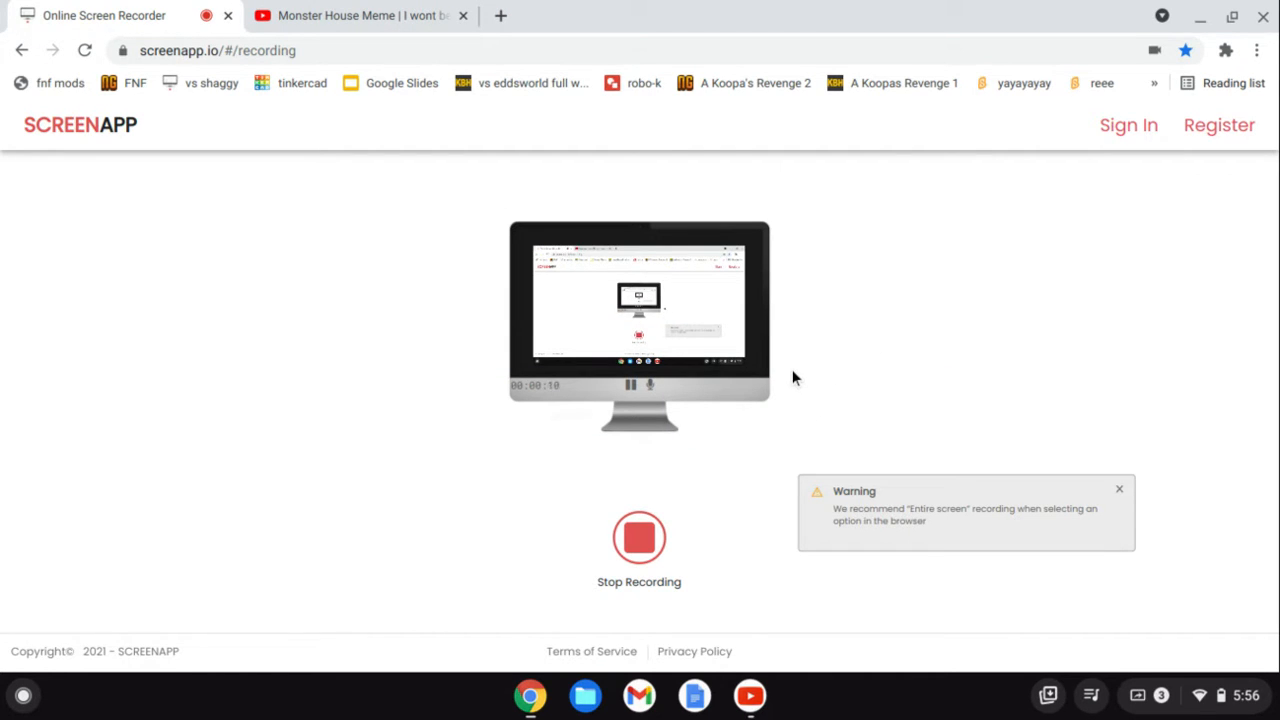
{"action": "mouse_move", "coordinate": [836, 396]}
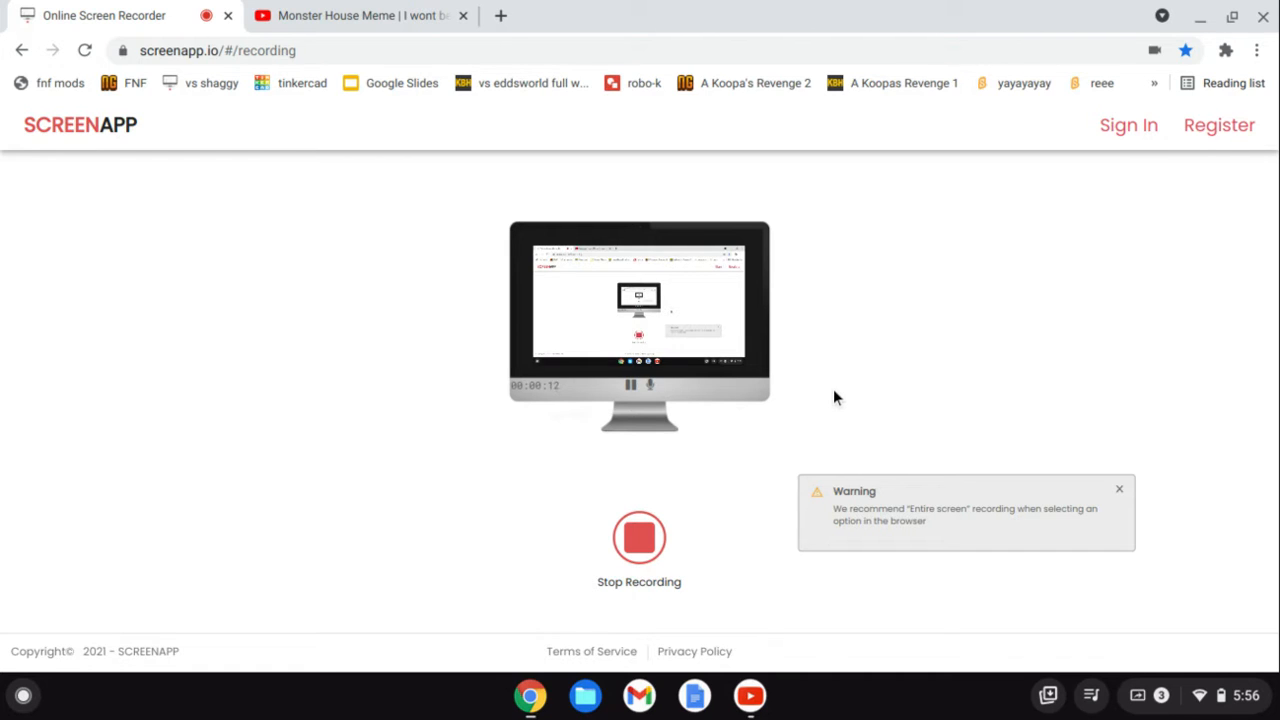
{"action": "mouse_move", "coordinate": [788, 414]}
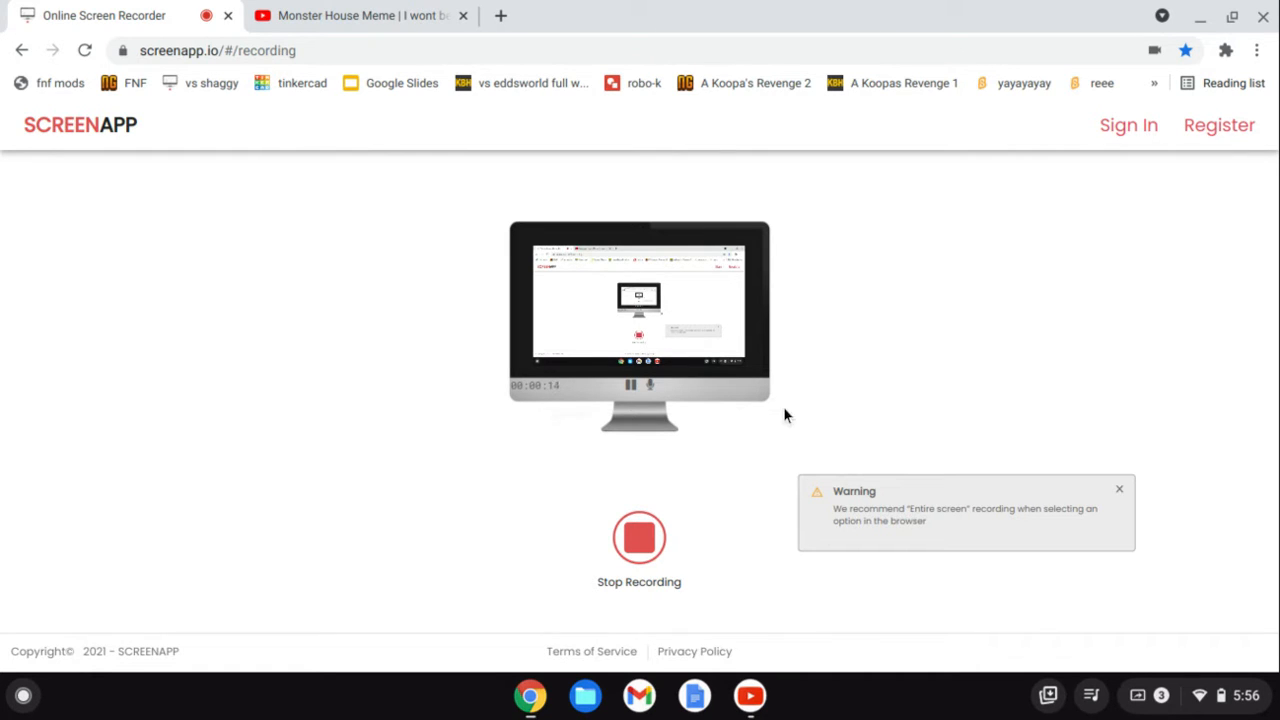
{"action": "mouse_move", "coordinate": [706, 444]}
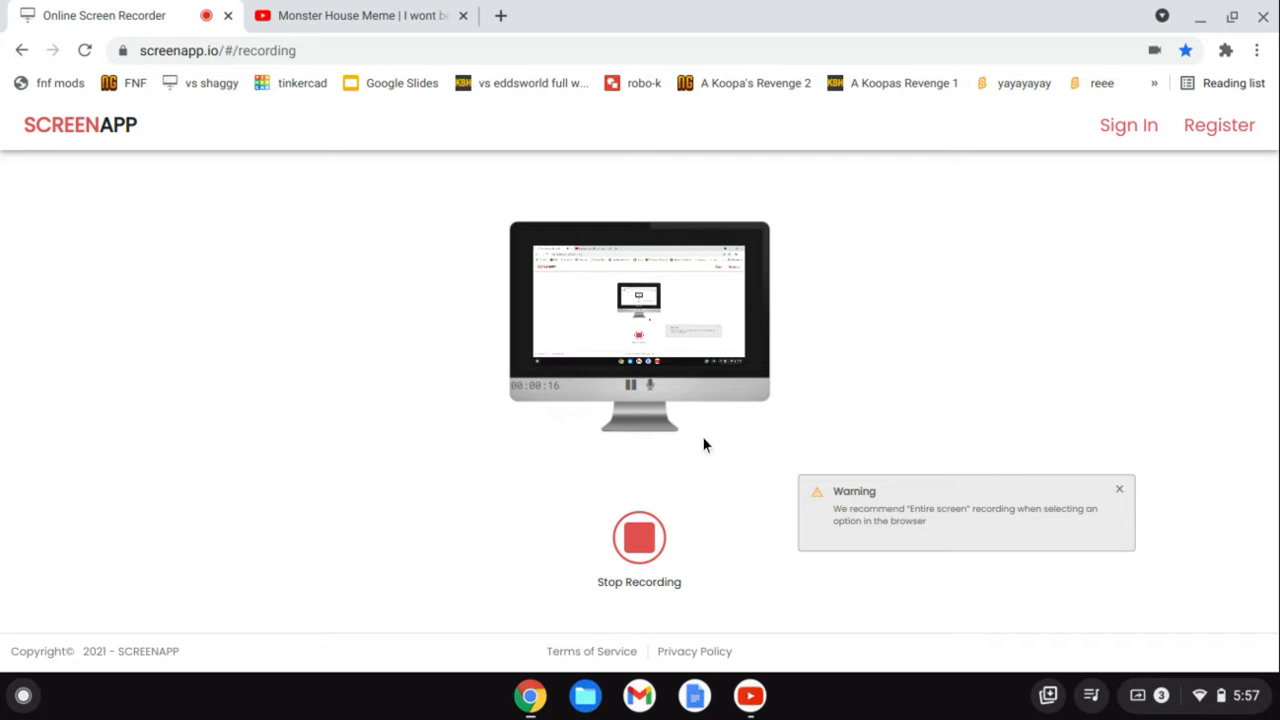
Finish the Monster House Meme, then play the 'in your face disgrace' end-screen video
{"action": "left_click", "coordinate": [360, 16]}
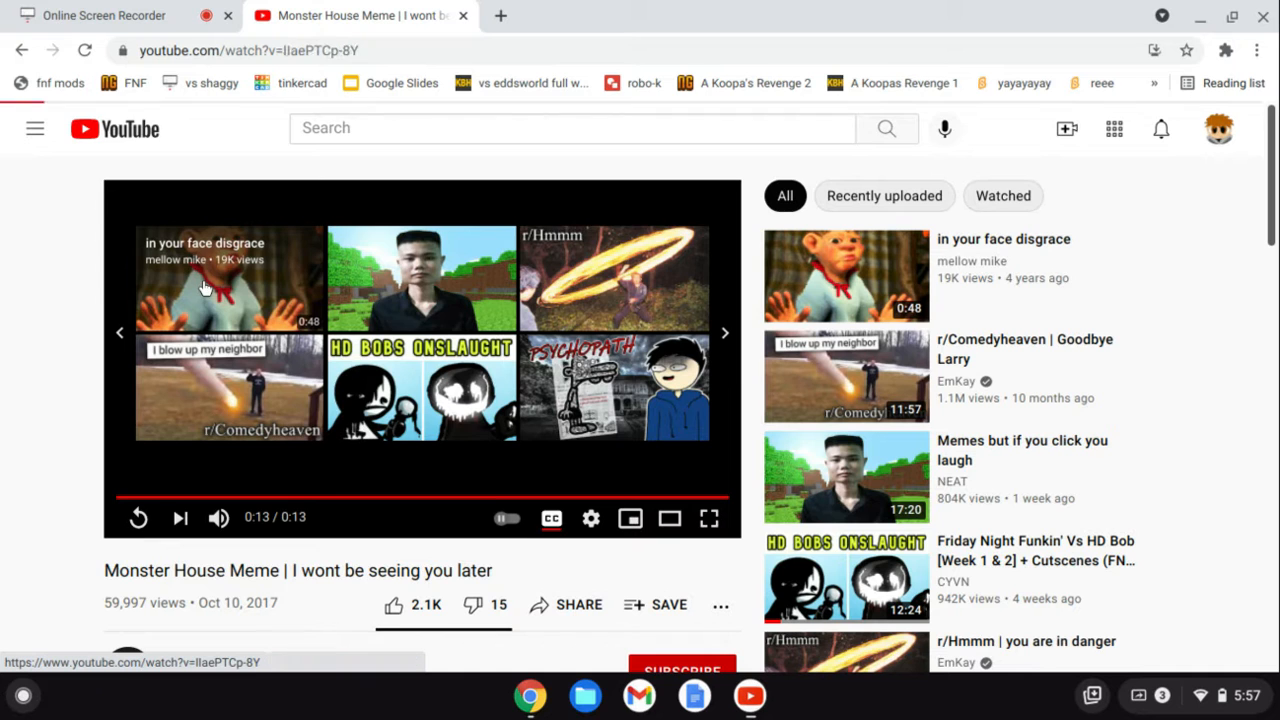
{"action": "left_click", "coordinate": [204, 284]}
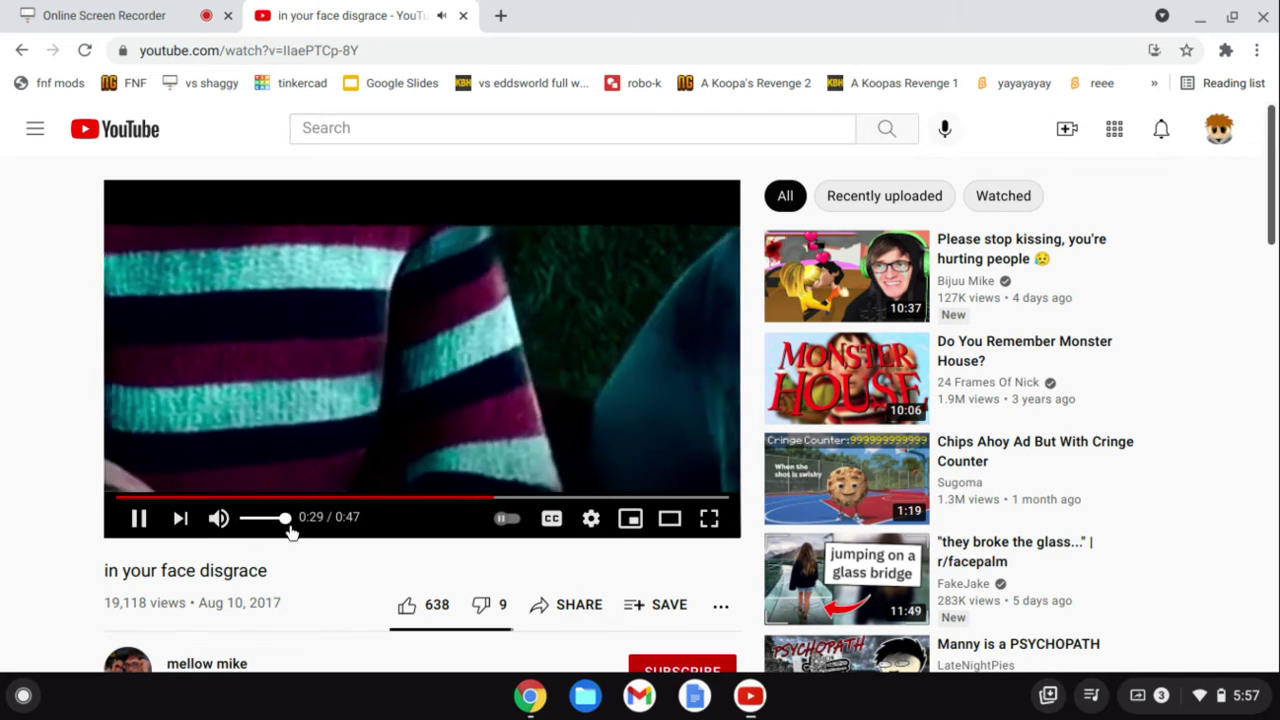
{"action": "mouse_move", "coordinate": [336, 616]}
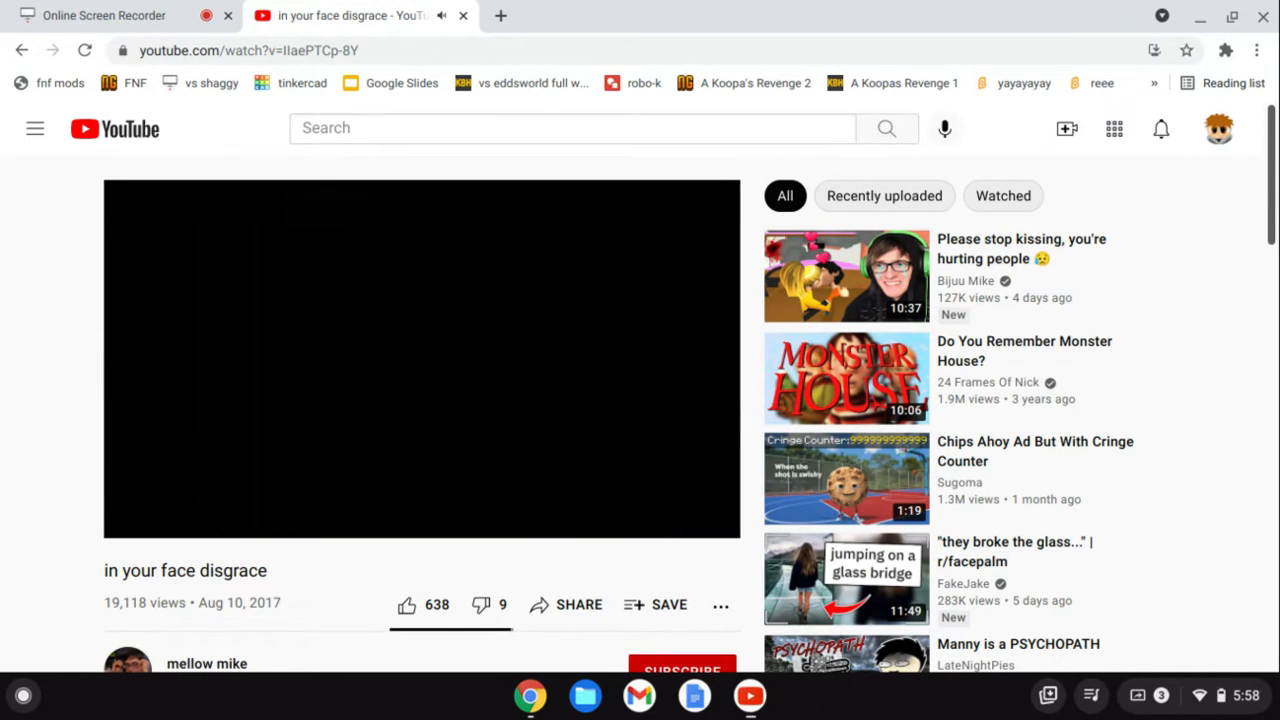
Load the Chips Ahoy Ad But With Cringe Counter video while checking the ScreenApp recording
{"action": "left_click", "coordinate": [96, 16]}
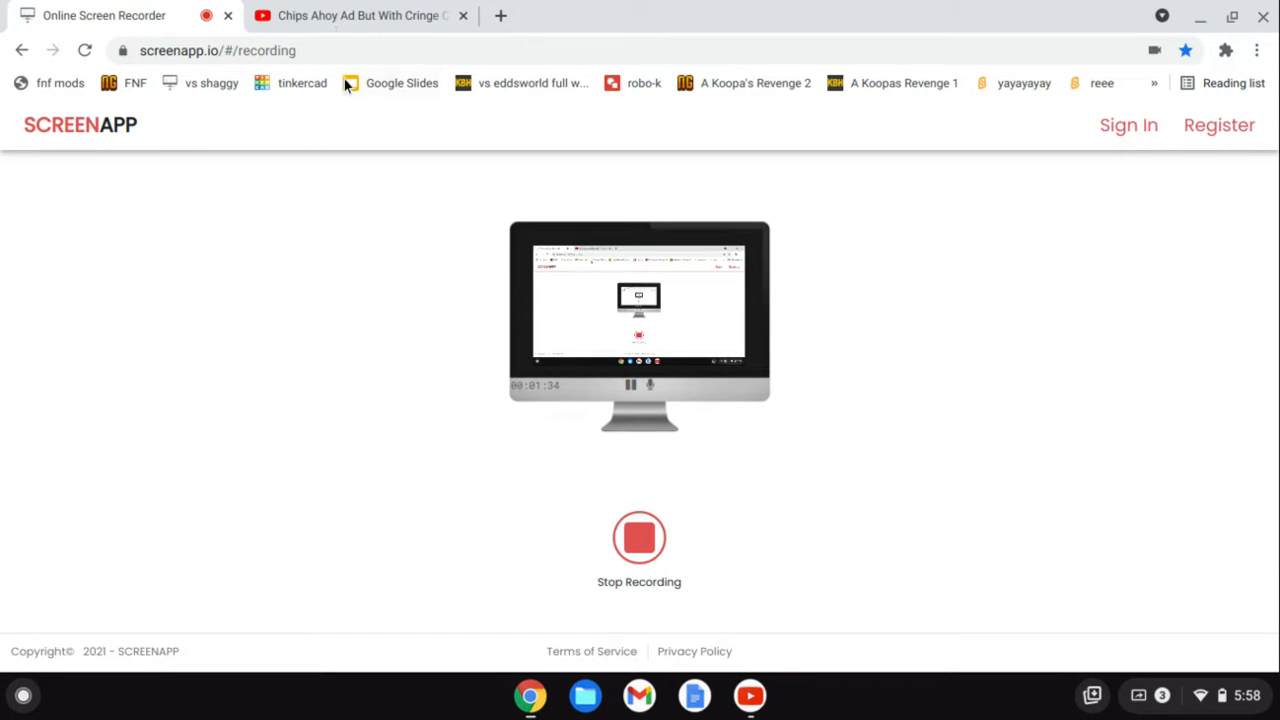
{"action": "left_click", "coordinate": [360, 16]}
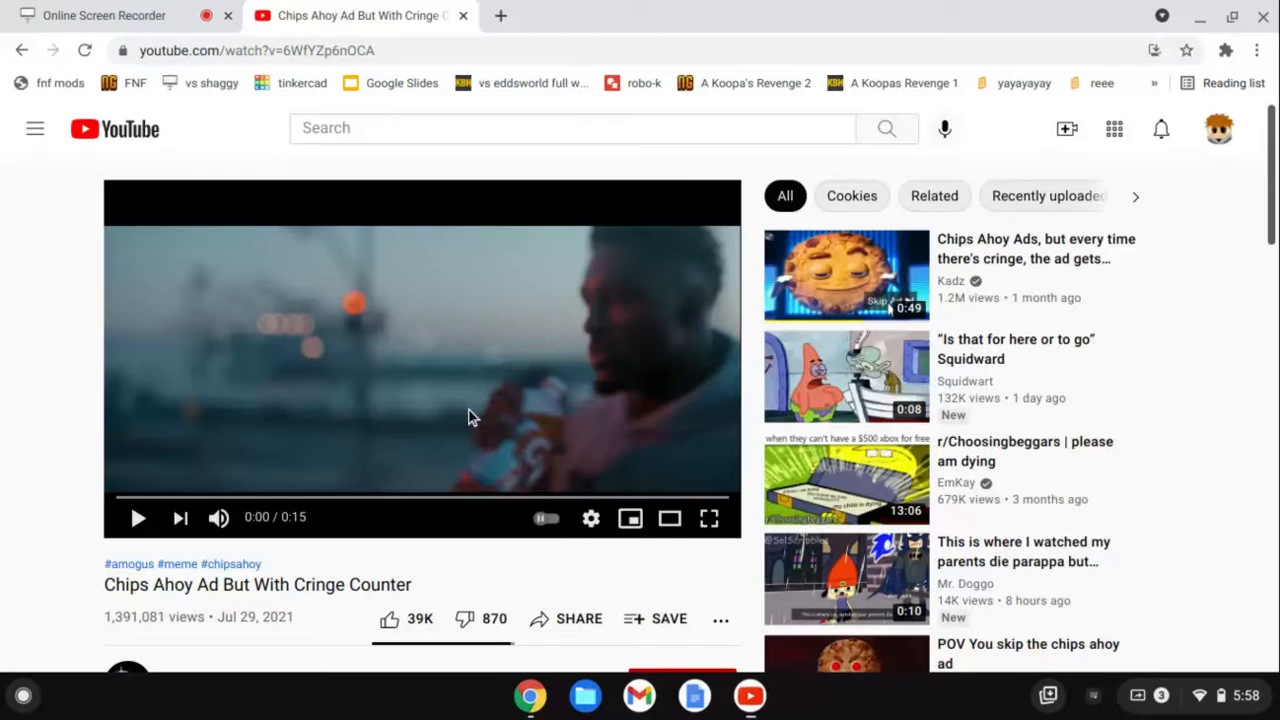
{"action": "left_click", "coordinate": [90, 16]}
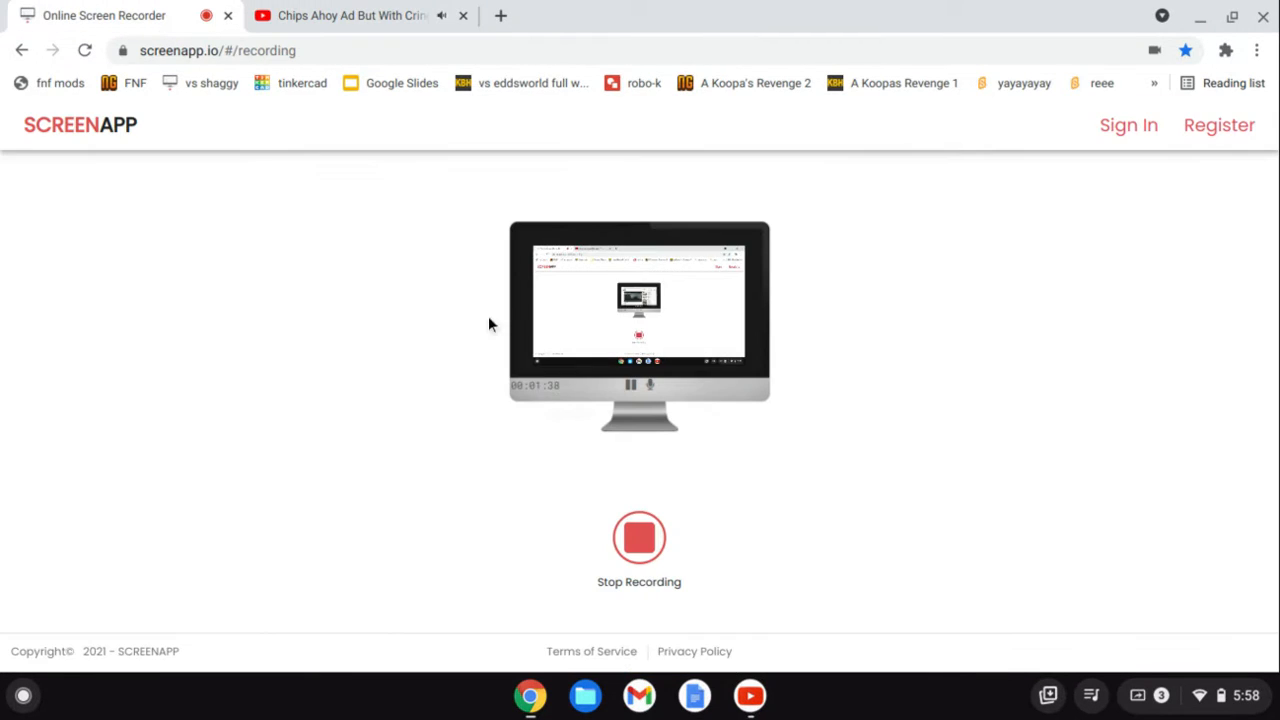
{"action": "left_click", "coordinate": [350, 16]}
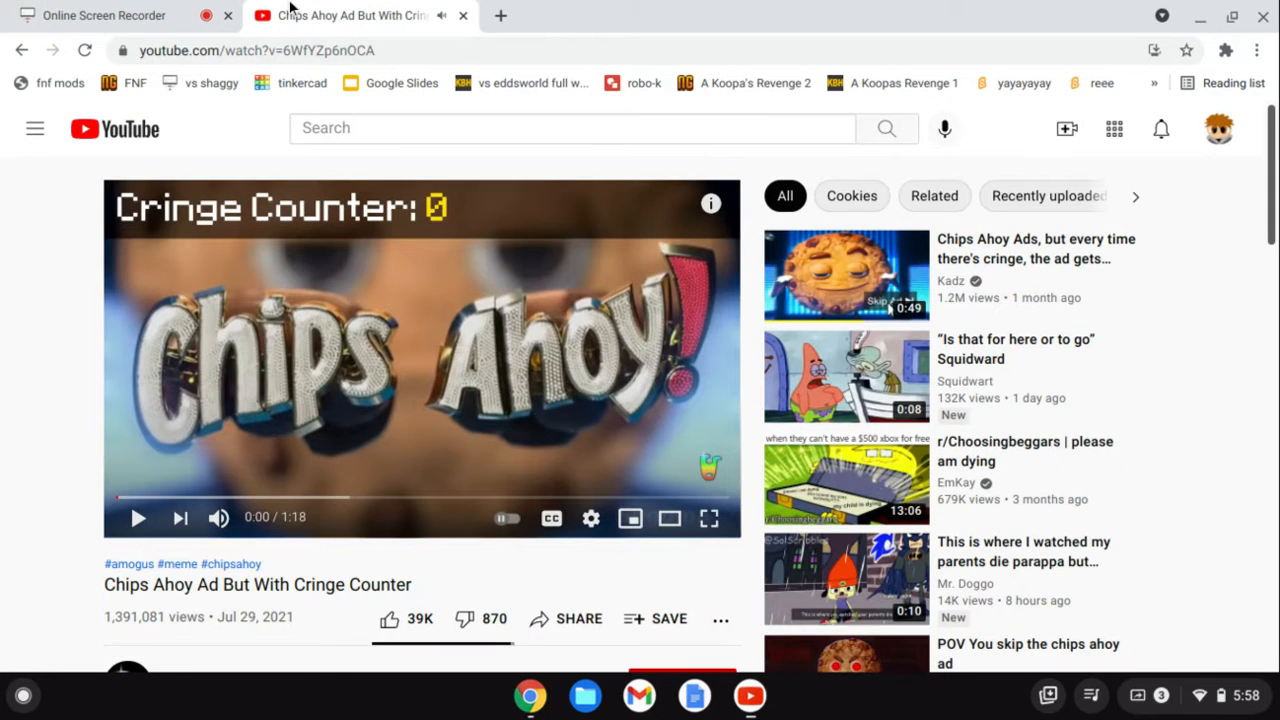
{"action": "left_click", "coordinate": [104, 16]}
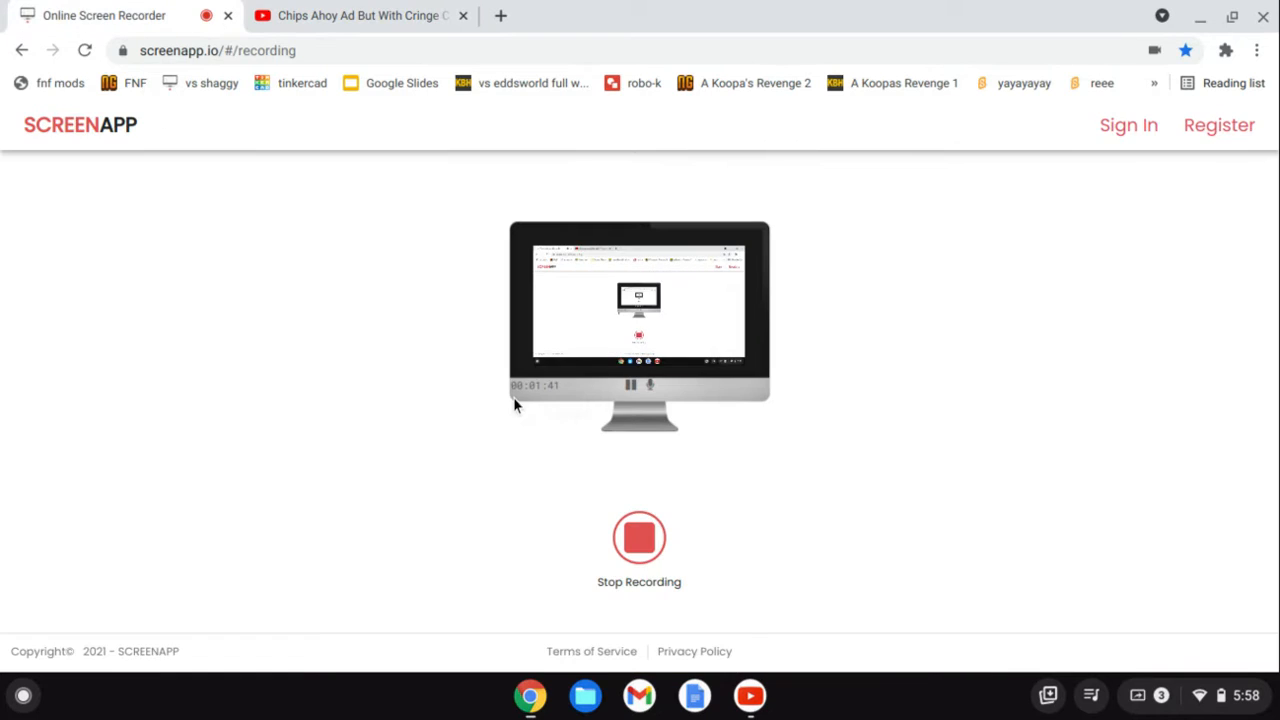
{"action": "mouse_move", "coordinate": [528, 424]}
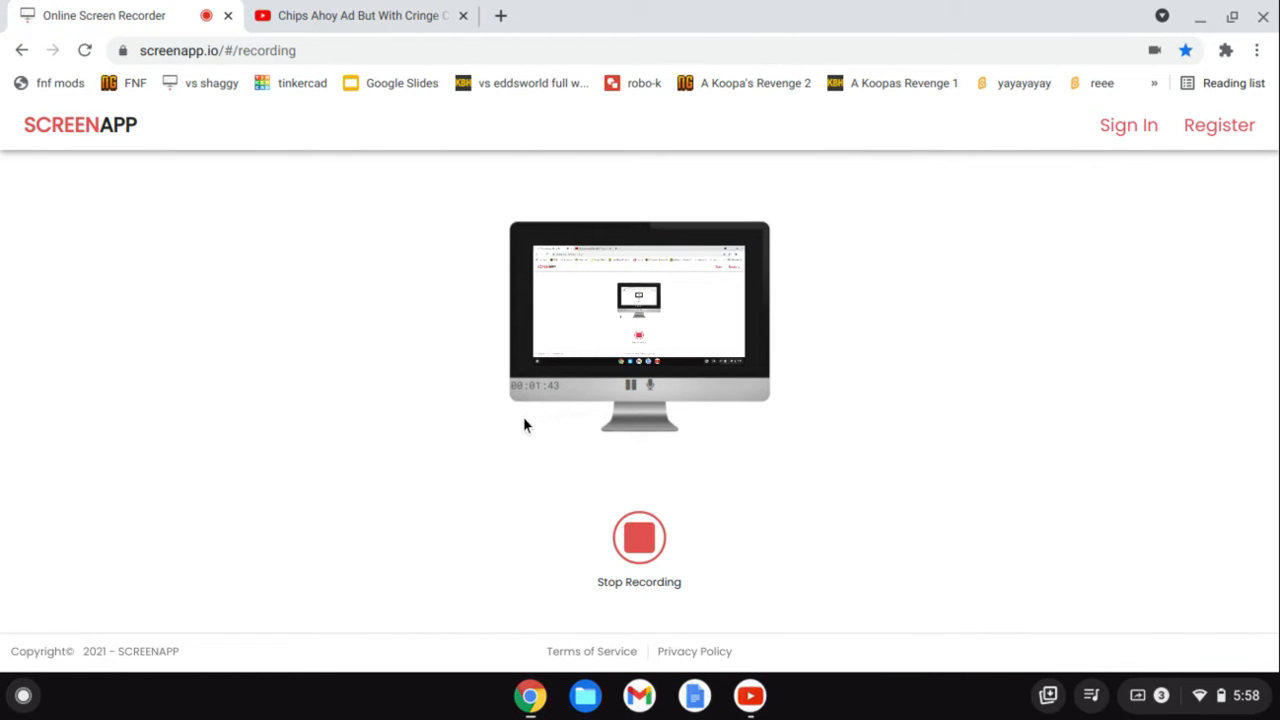
Watch the Chips Ahoy video nearly to its end, then return to the recorder page
{"action": "left_click", "coordinate": [360, 16]}
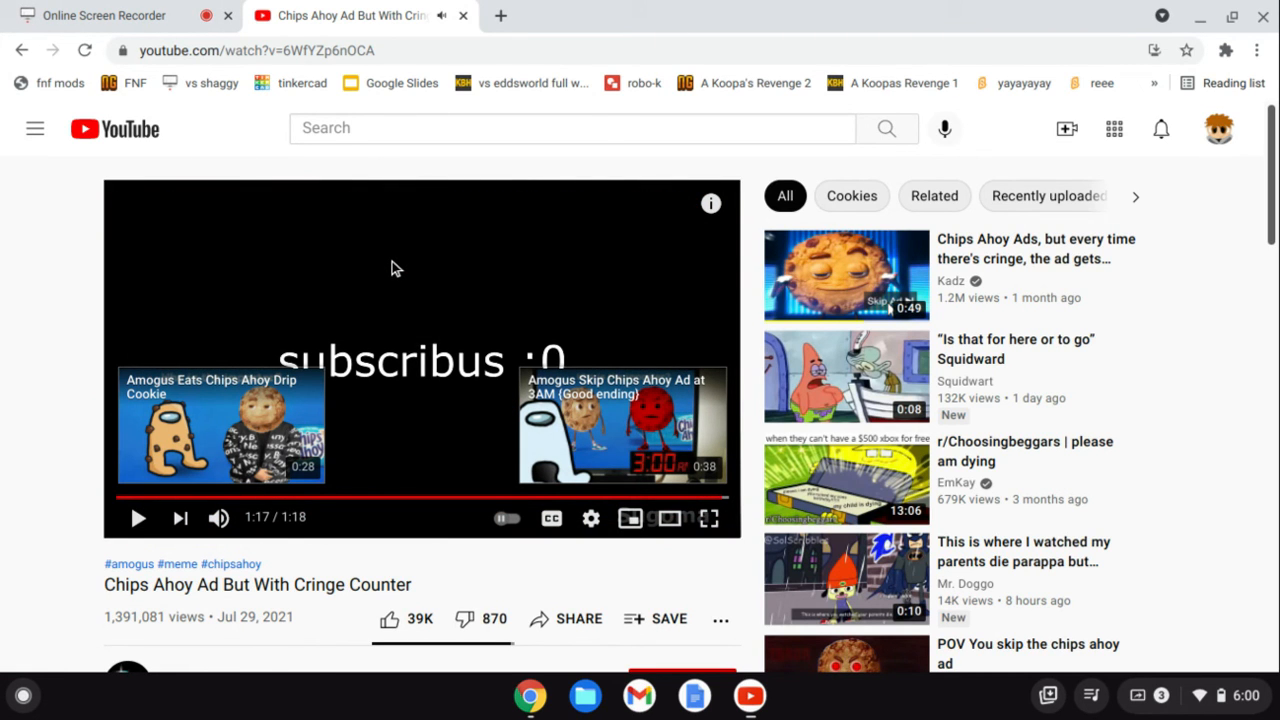
{"action": "left_click", "coordinate": [104, 16]}
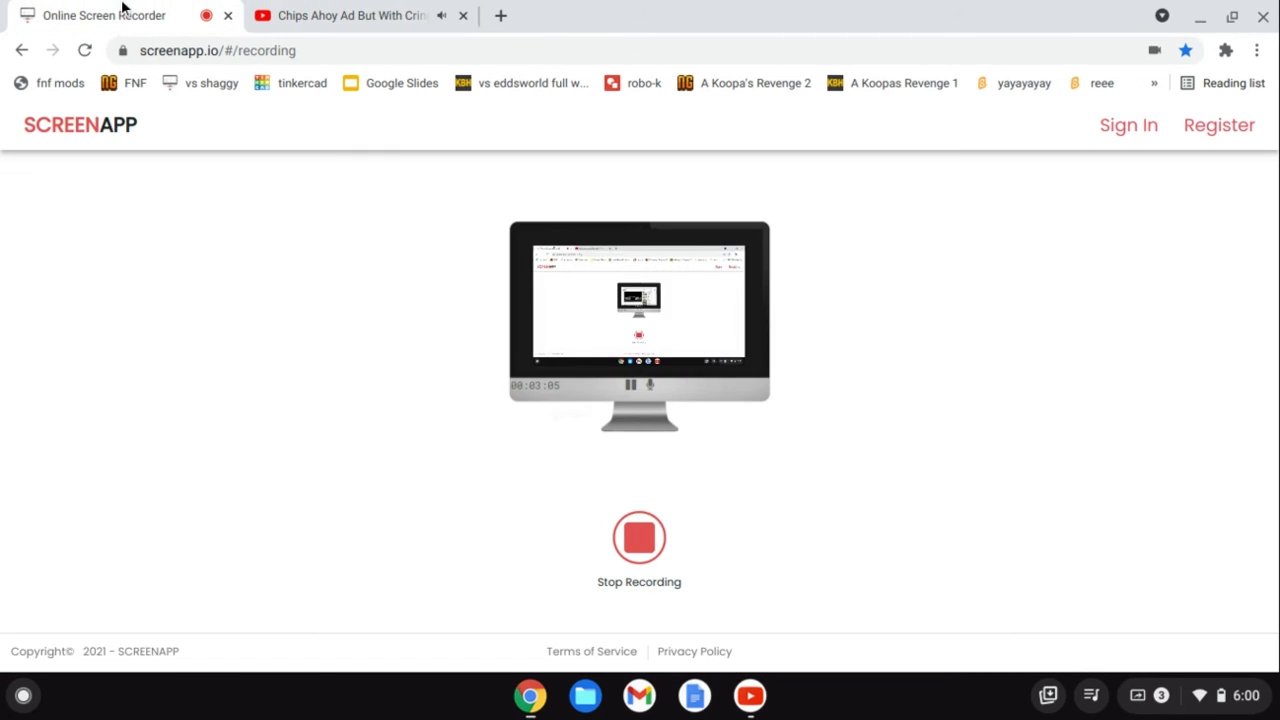